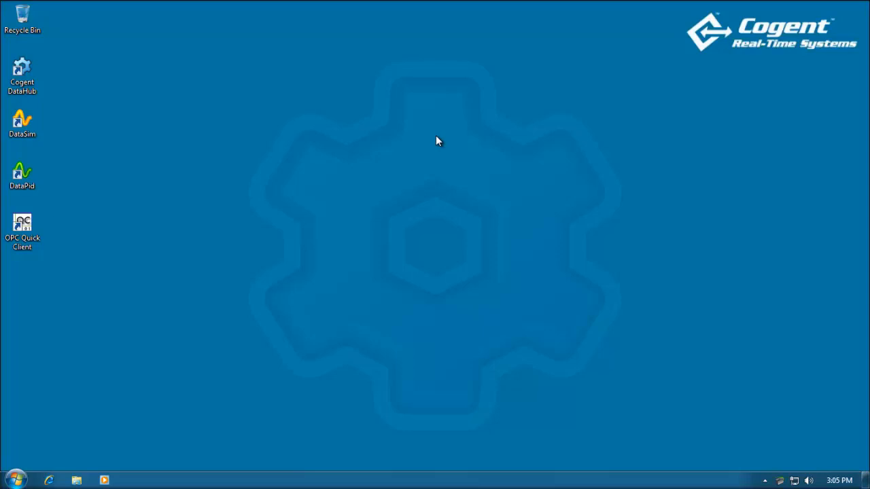
mouse_move(22, 74)
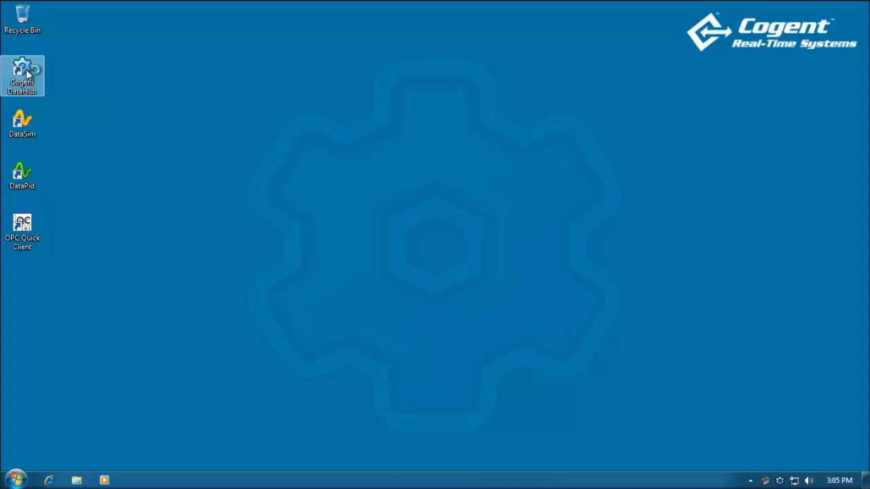
Step: Launch Cogent DataHub from the desktop and nudge its Properties window to the left
double_click(22, 76)
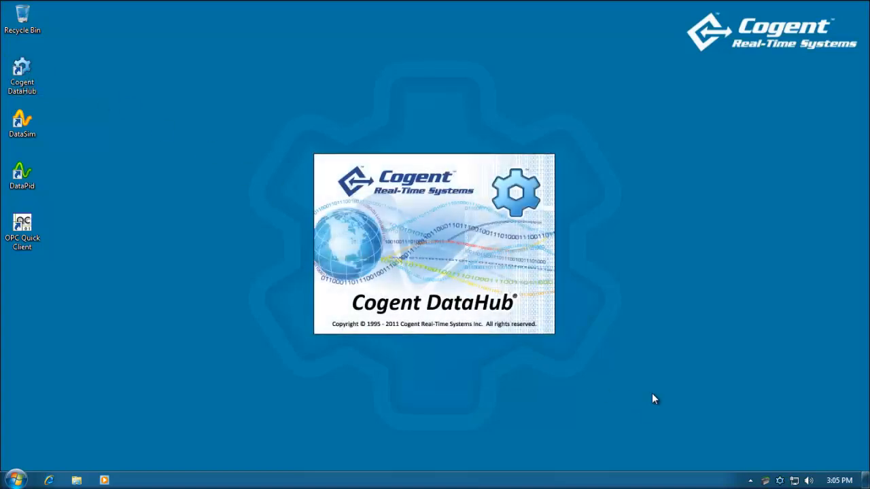
mouse_move(780, 481)
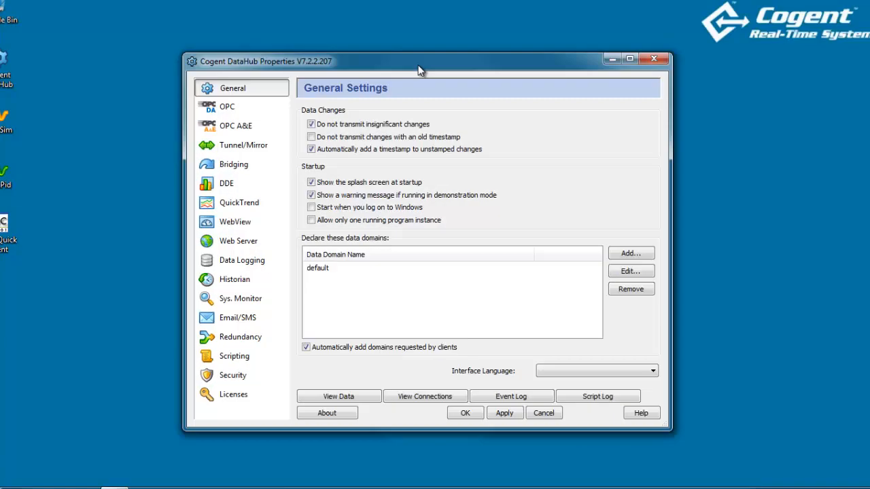
drag(418, 61, 359, 56)
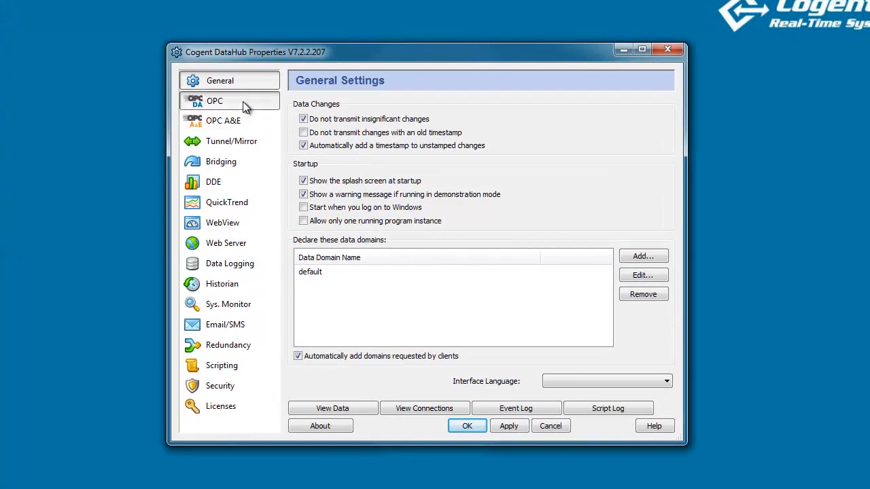
Step: Start a new OPC connection and list the available servers for Toolbox OPC Power Server 5.6
click(214, 100)
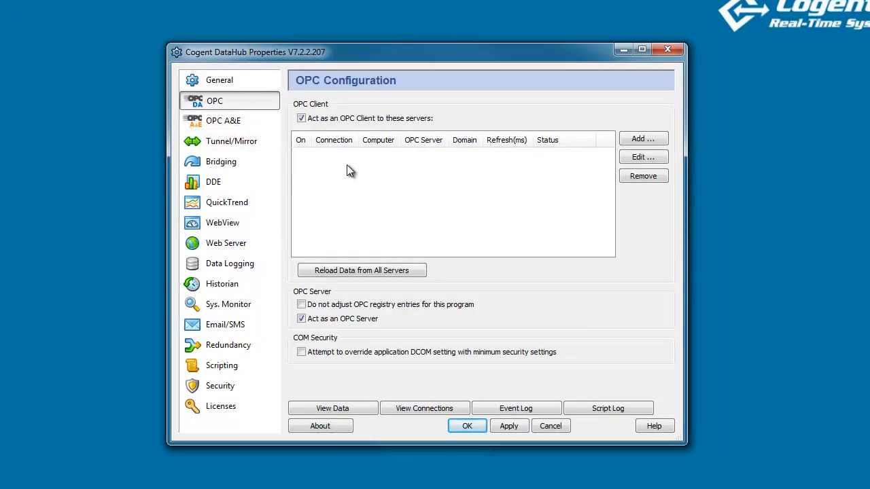
click(641, 139)
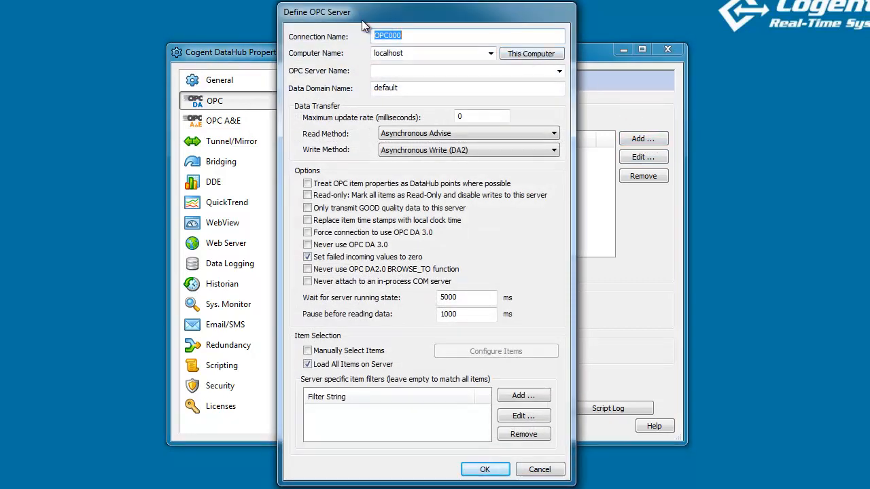
mouse_move(353, 38)
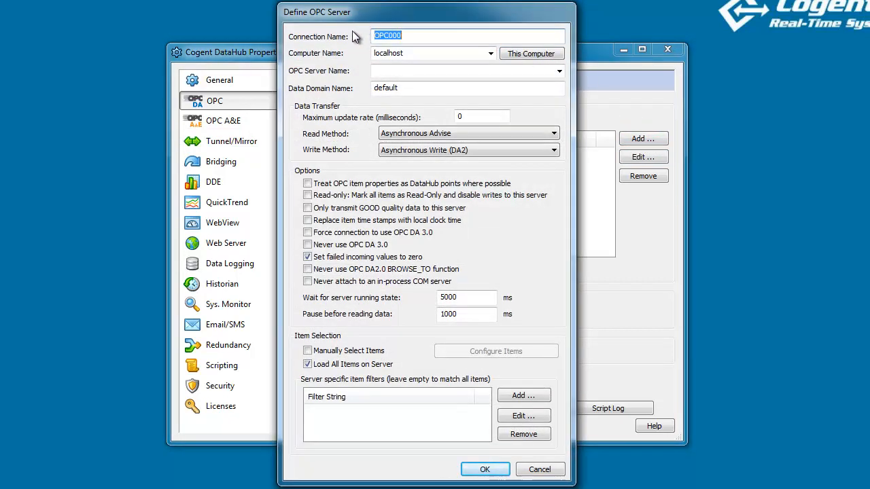
mouse_move(559, 70)
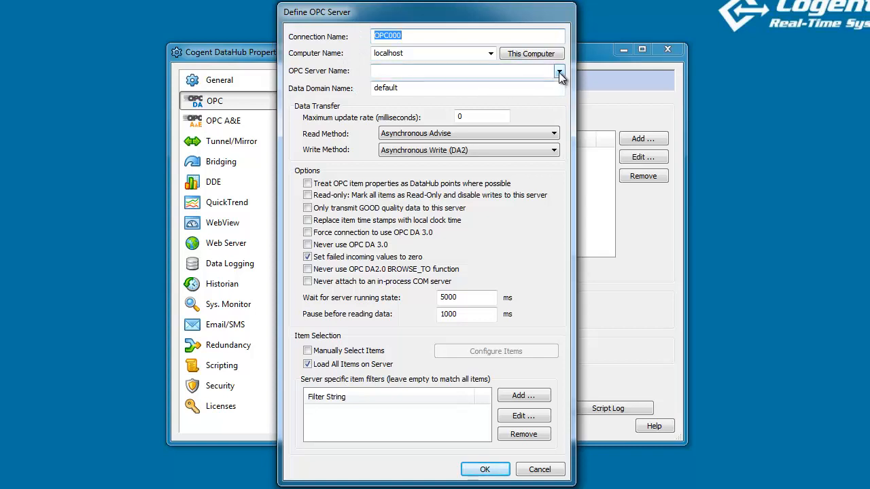
click(559, 71)
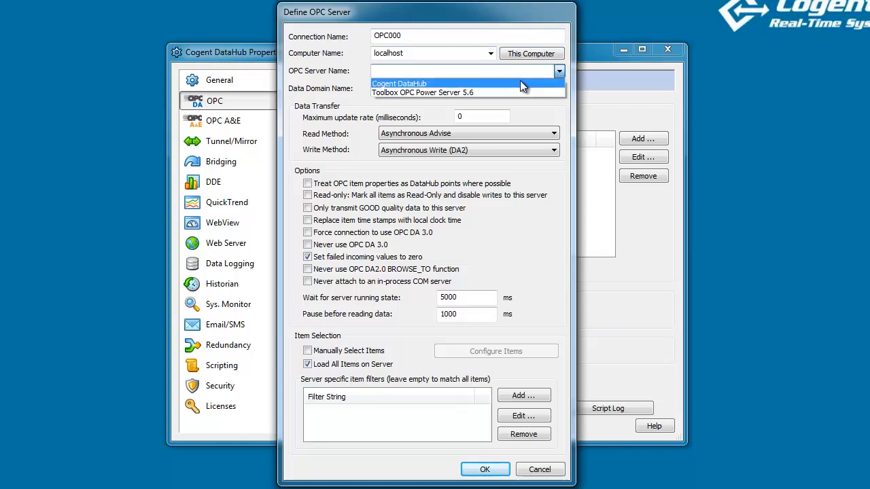
mouse_move(381, 93)
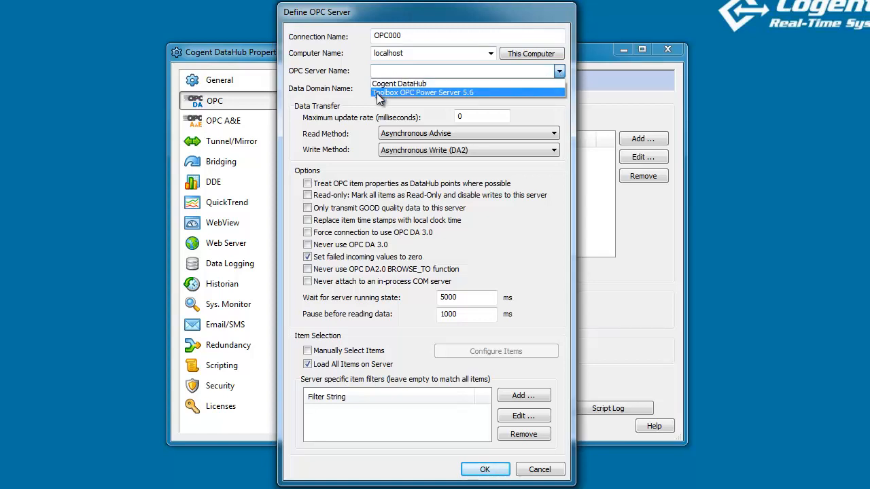
mouse_move(483, 101)
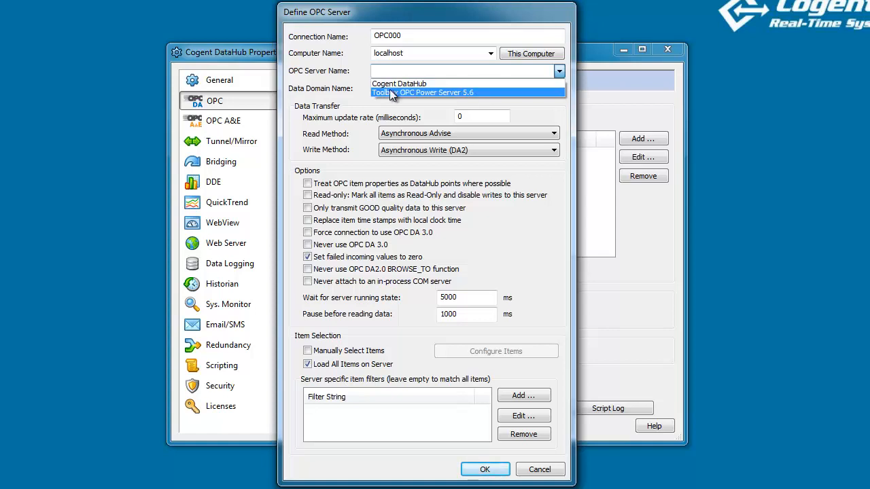
mouse_move(528, 100)
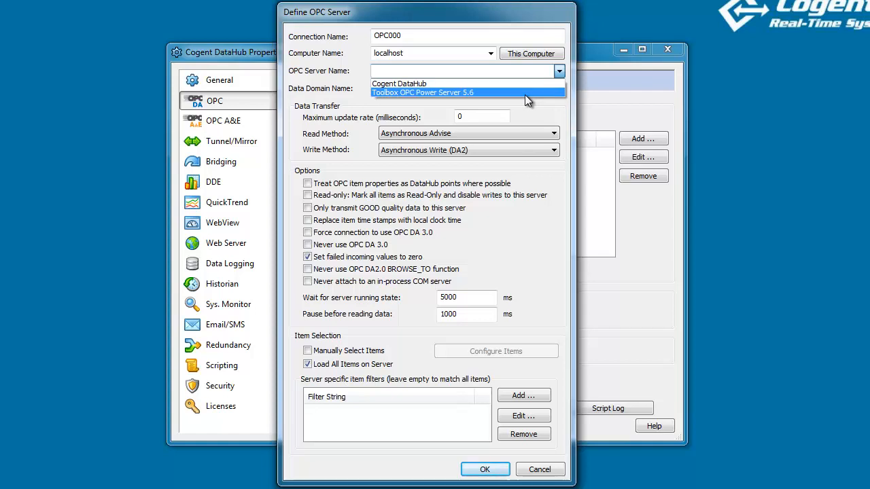
mouse_move(483, 96)
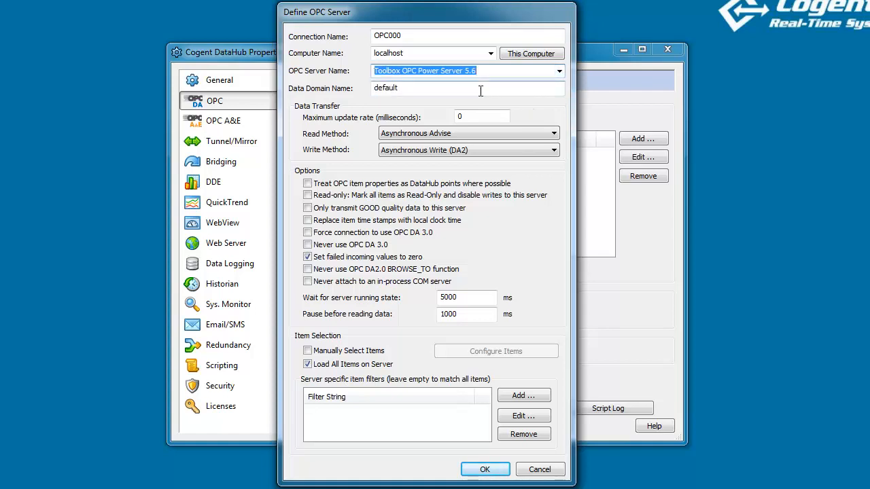
Step: Name the data domain TOPServer and set the connection's item selection option
triple_click(467, 87)
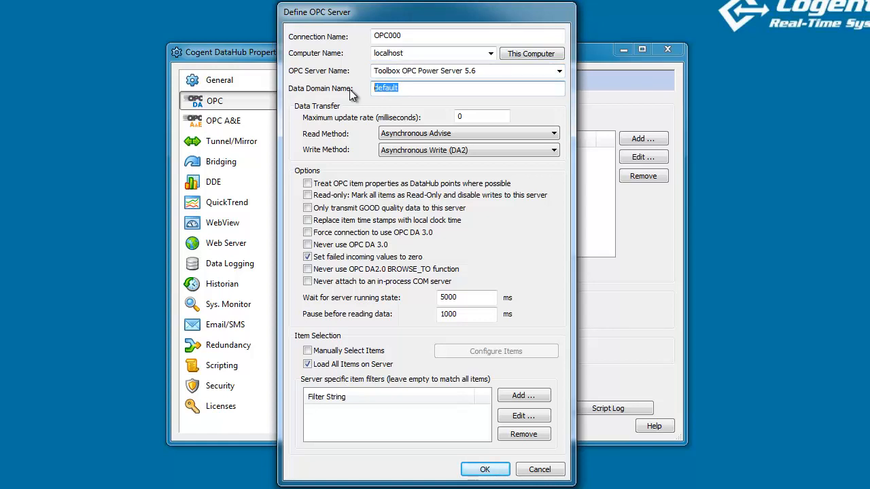
text(T)
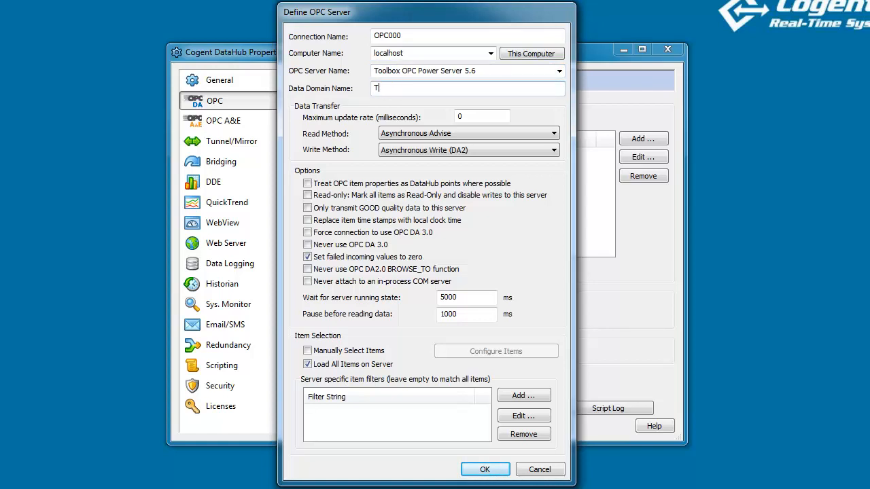
text(OPServer)
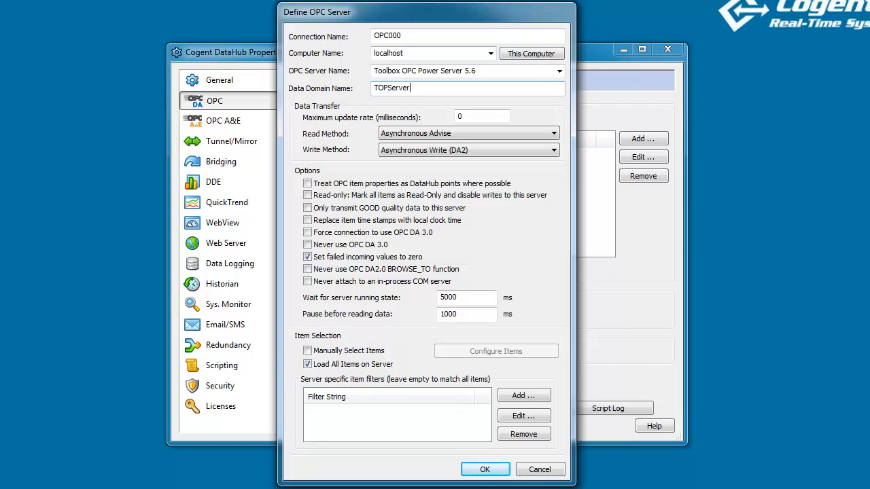
mouse_move(360, 141)
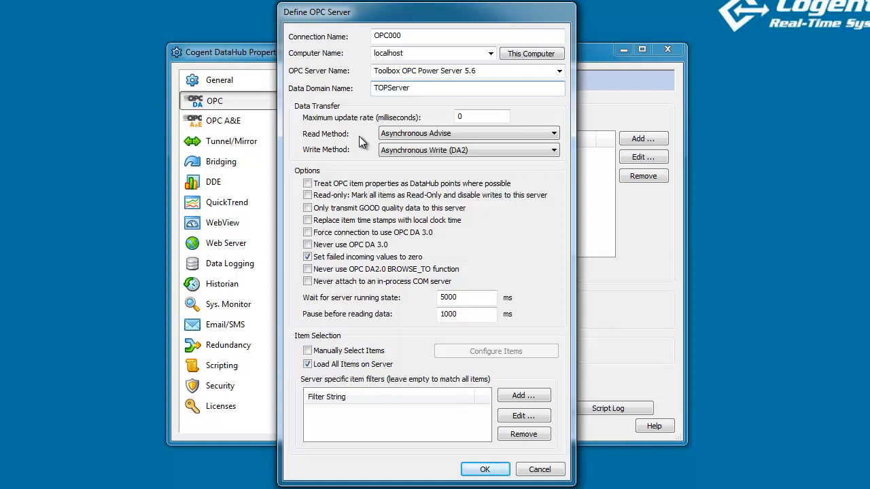
mouse_move(366, 177)
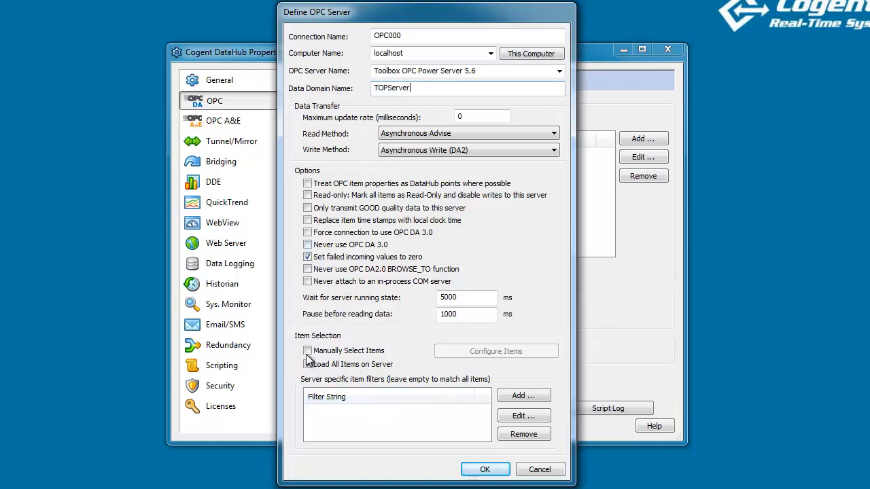
click(307, 364)
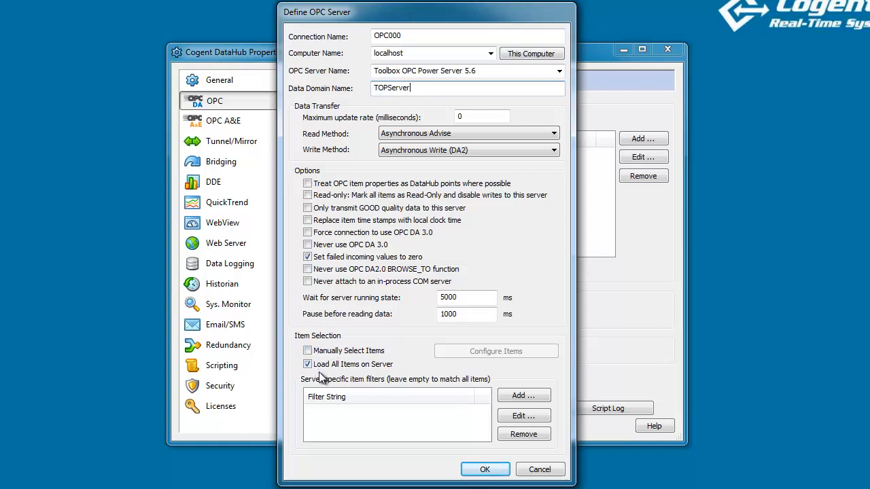
mouse_move(354, 376)
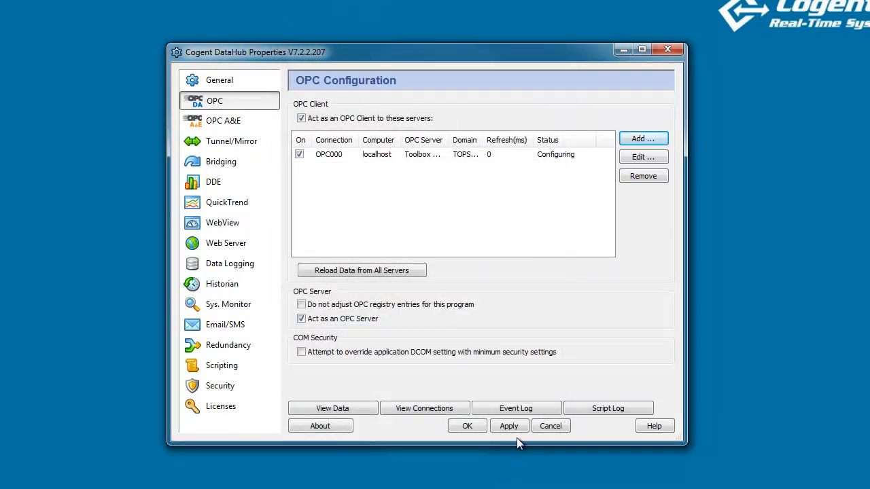
Step: Apply the OPC000 connection so it runs and browse TOPServer's Functions points in the Data Browser
click(509, 427)
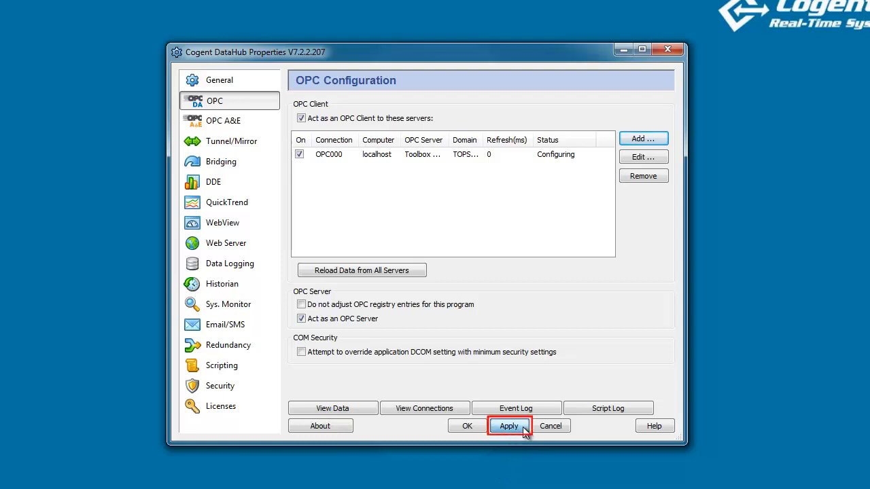
click(509, 427)
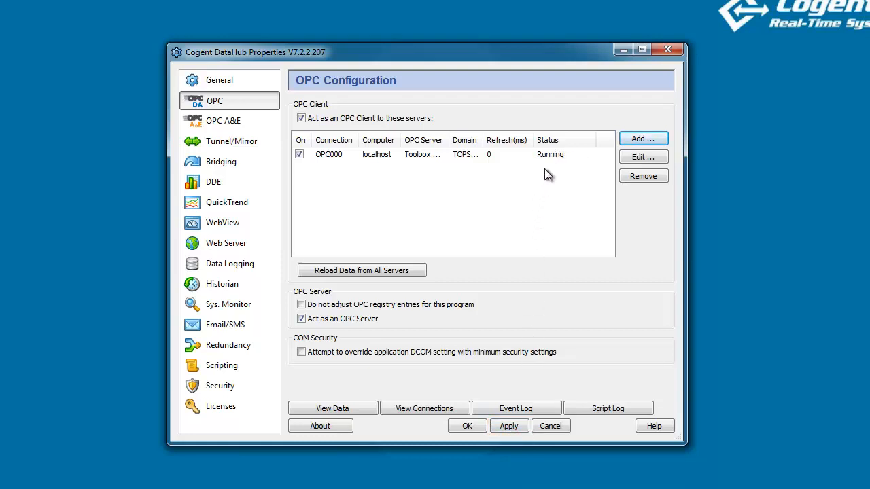
mouse_move(551, 169)
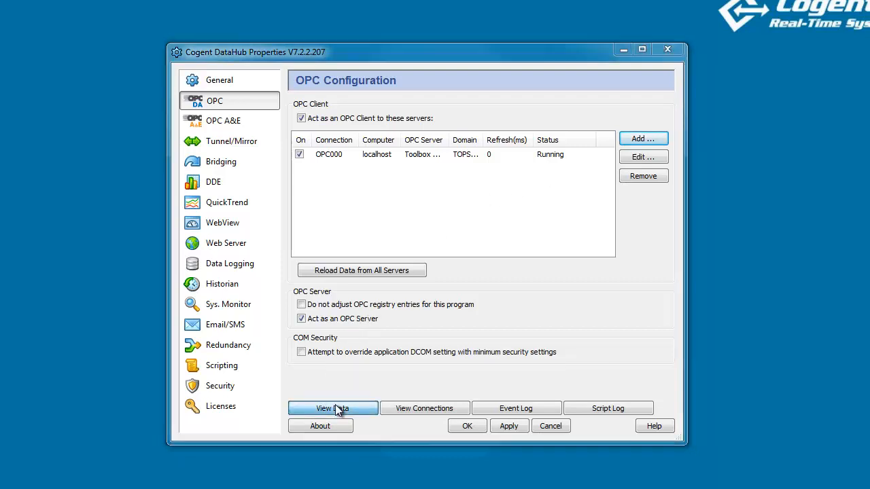
click(332, 408)
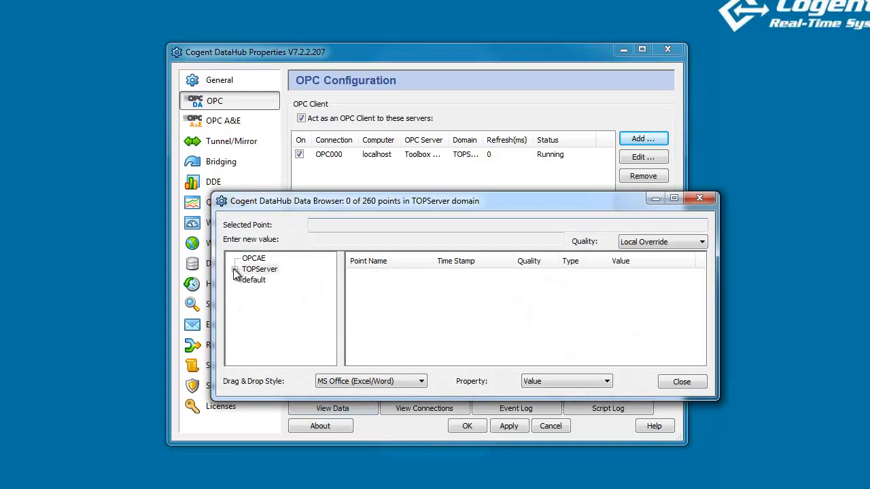
click(236, 269)
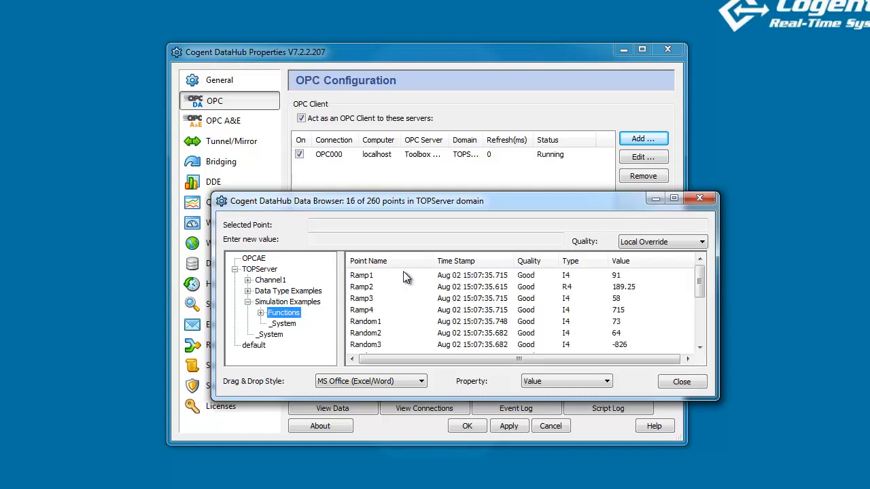
scroll(down, 3)
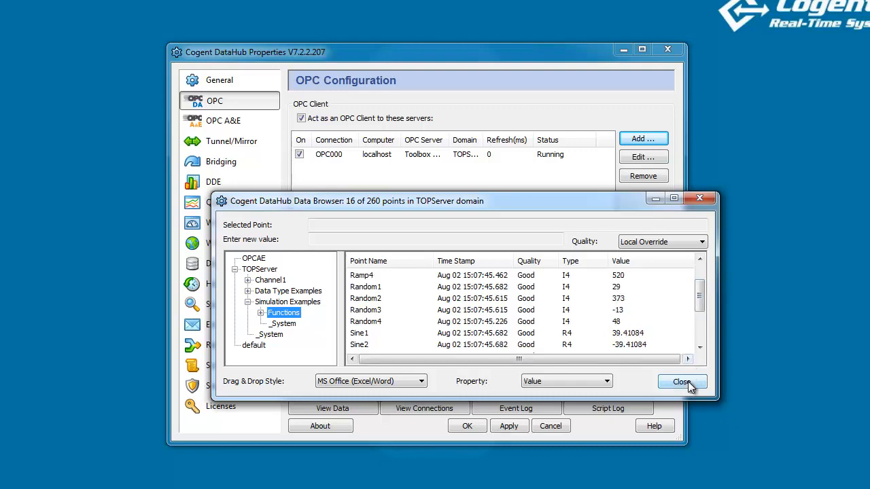
Step: Define a second Toolbox OPC Power Server 5.6 connection with domain TOPServer2 and 500 ms update rate
click(681, 381)
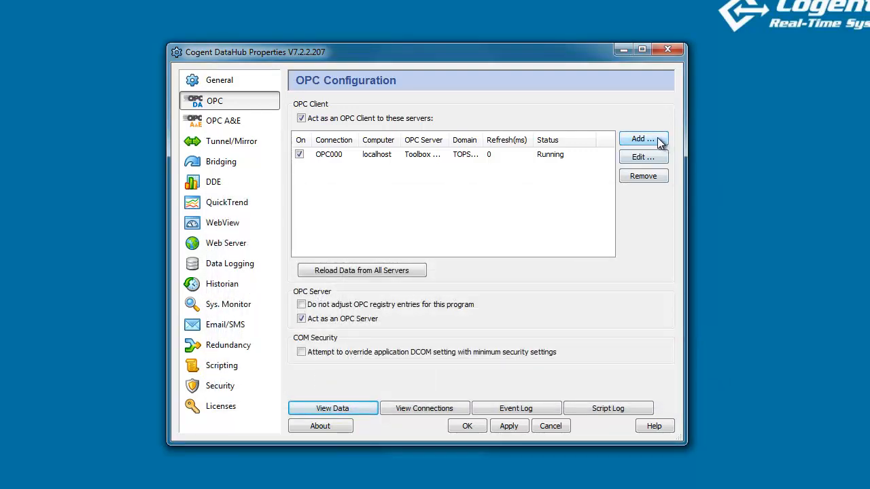
click(641, 139)
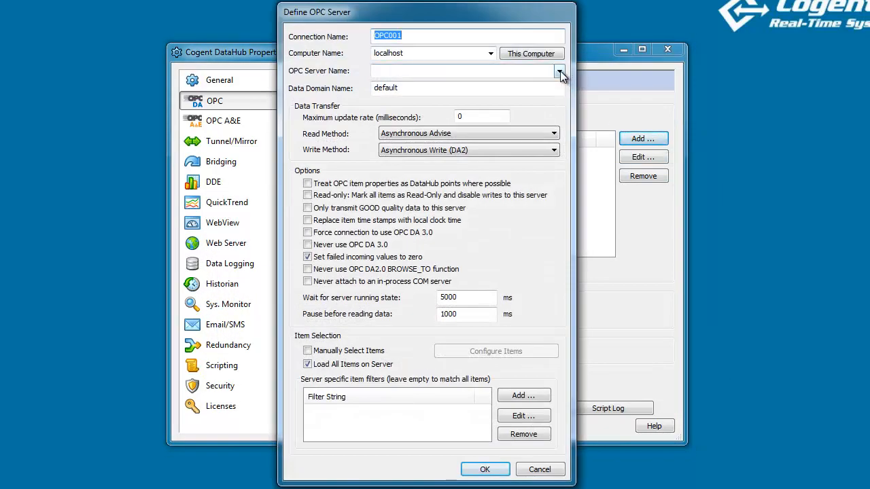
click(558, 71)
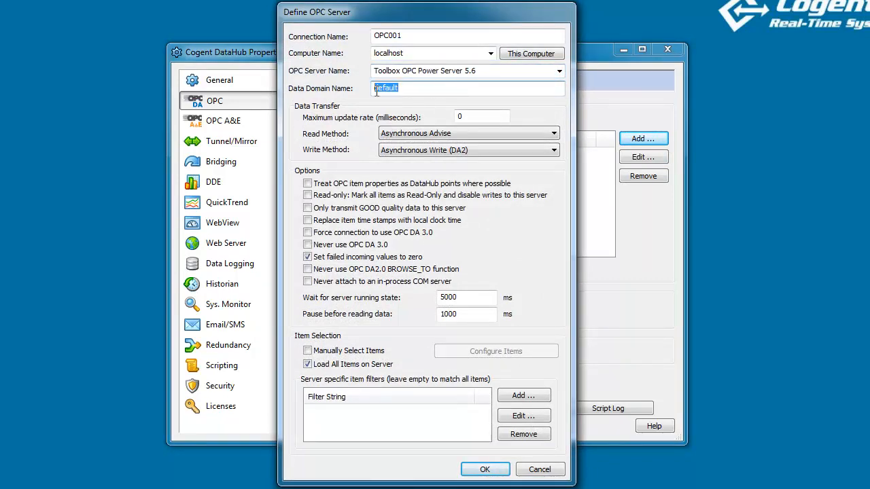
text(TOPSer)
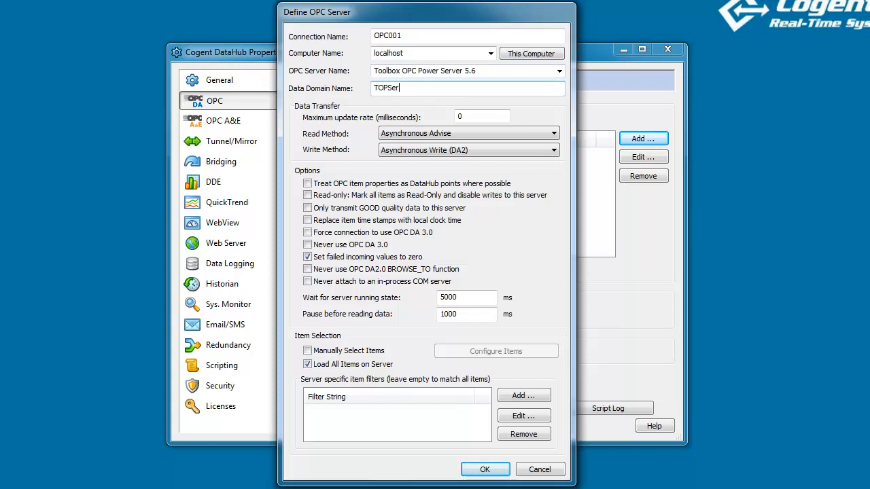
text(ver2)
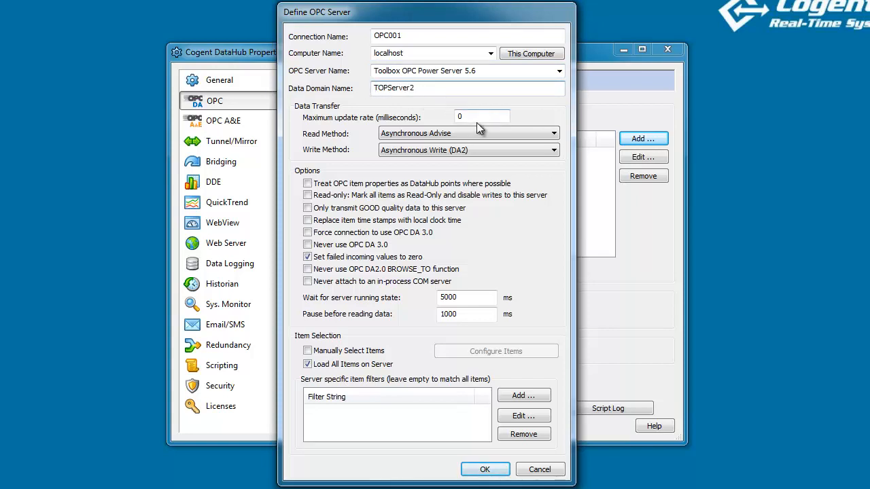
text(5)
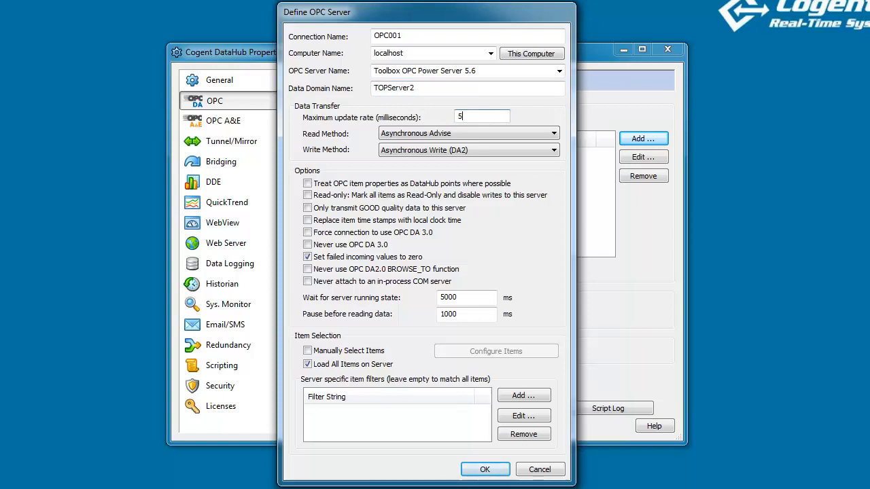
text(00)
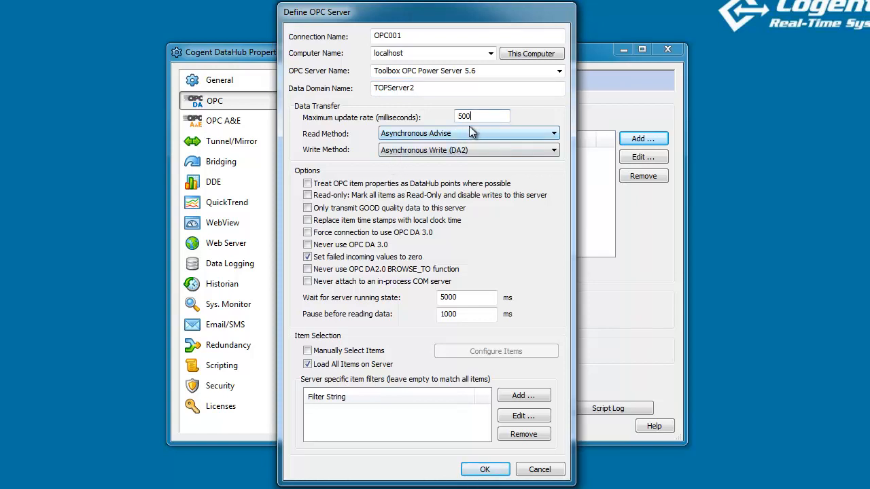
mouse_move(454, 125)
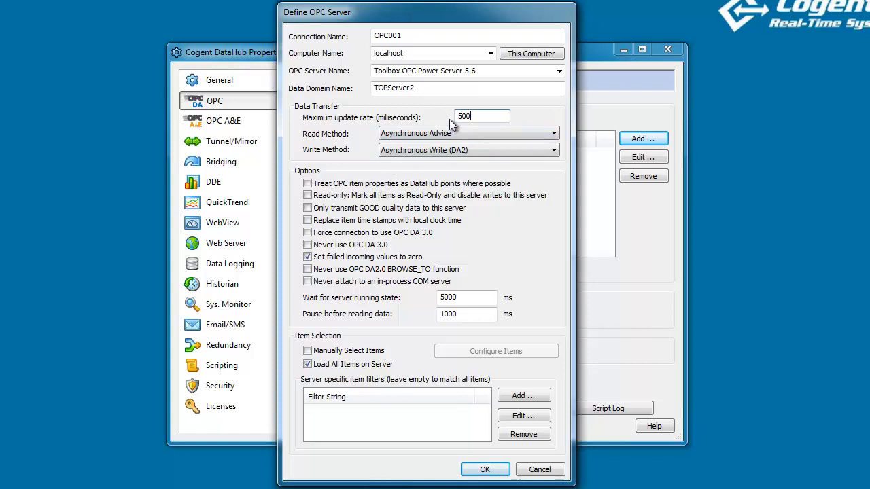
mouse_move(321, 366)
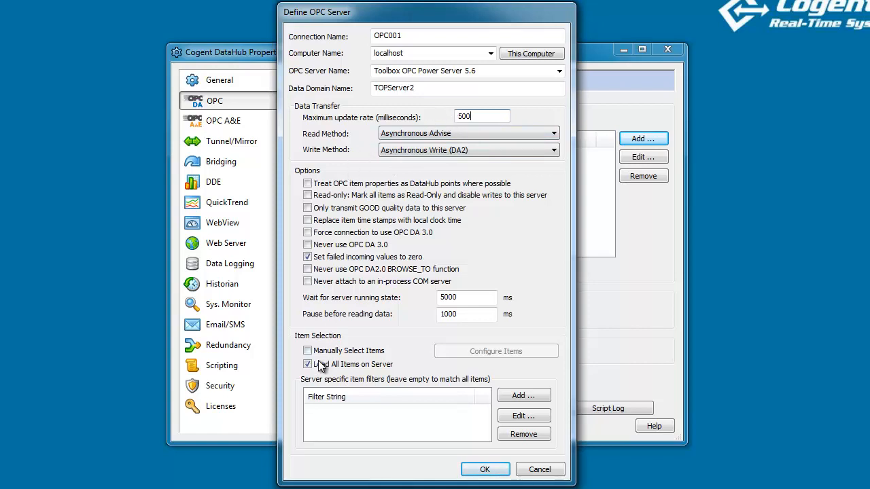
Step: Switch the connection from loading all items to manually selecting items
click(308, 364)
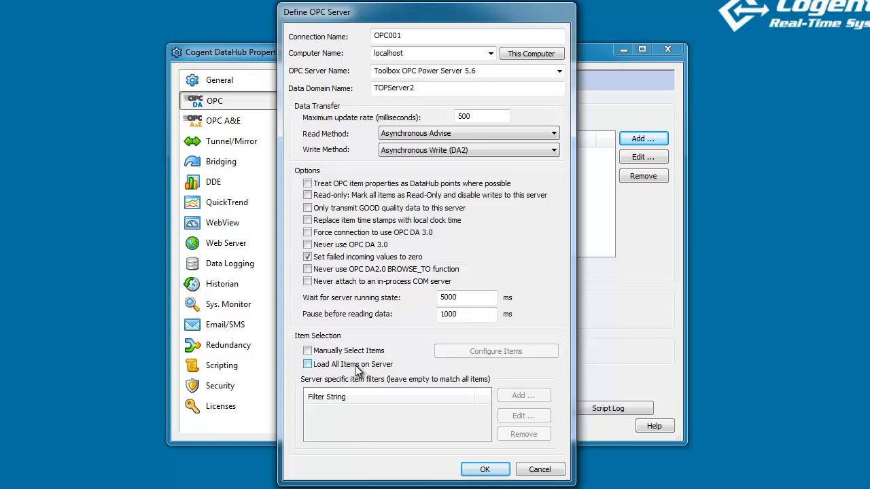
click(308, 351)
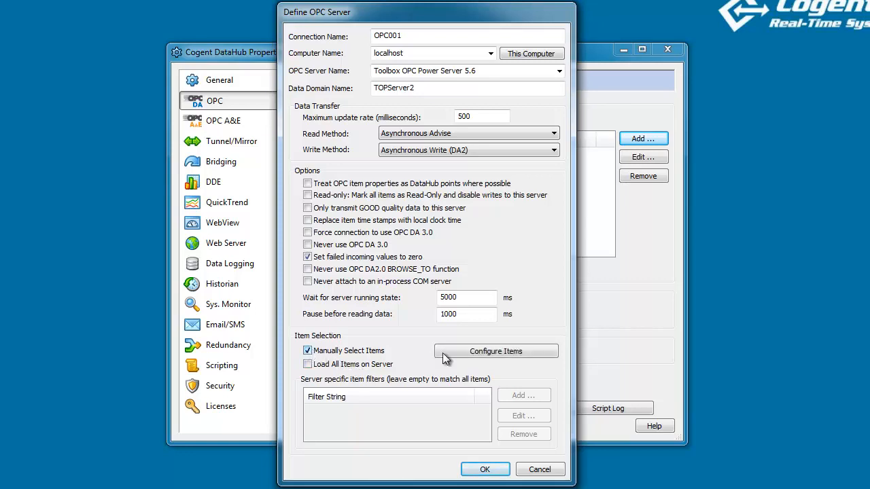
click(495, 351)
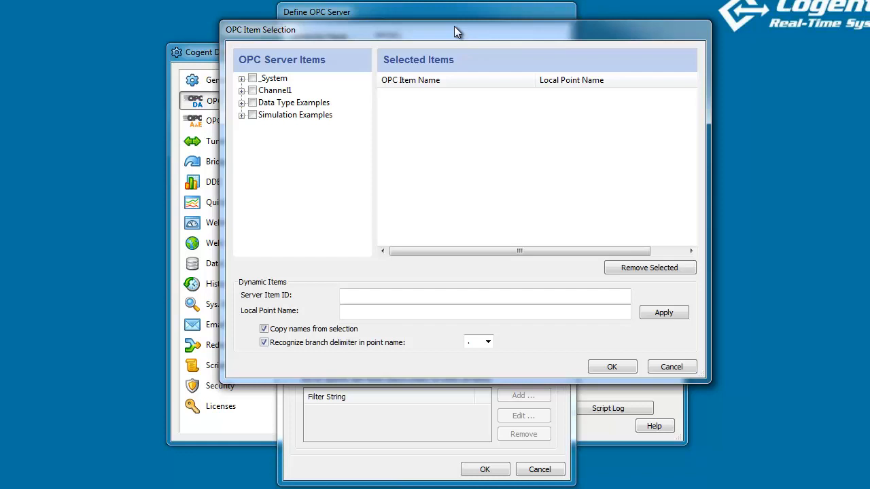
mouse_move(334, 137)
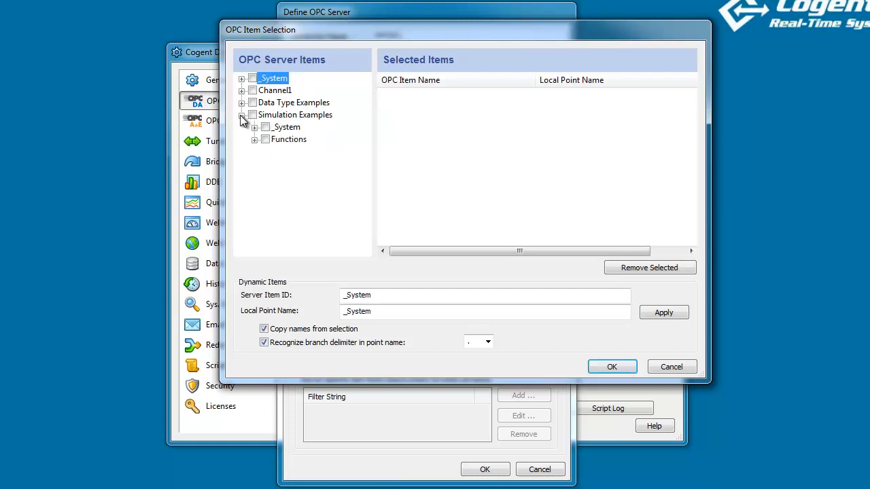
Step: Select Ramp1, Random1 and Sine1 from the Functions branch as the connection's items
click(255, 128)
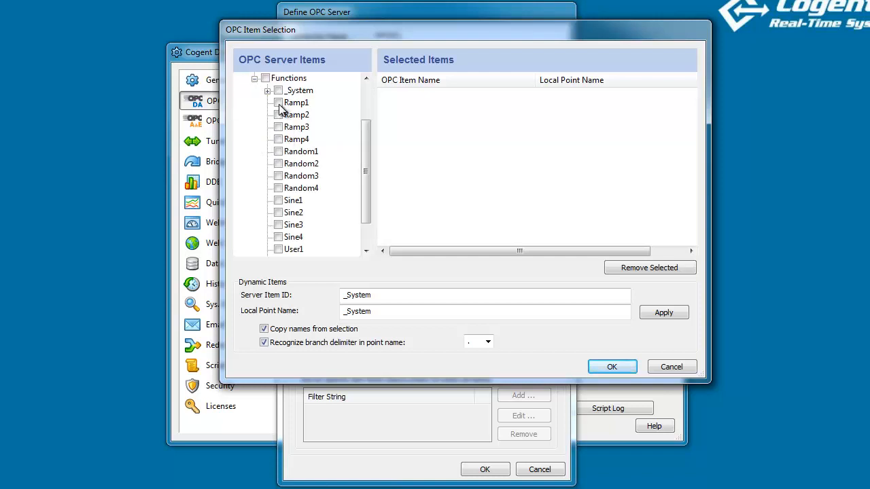
click(278, 151)
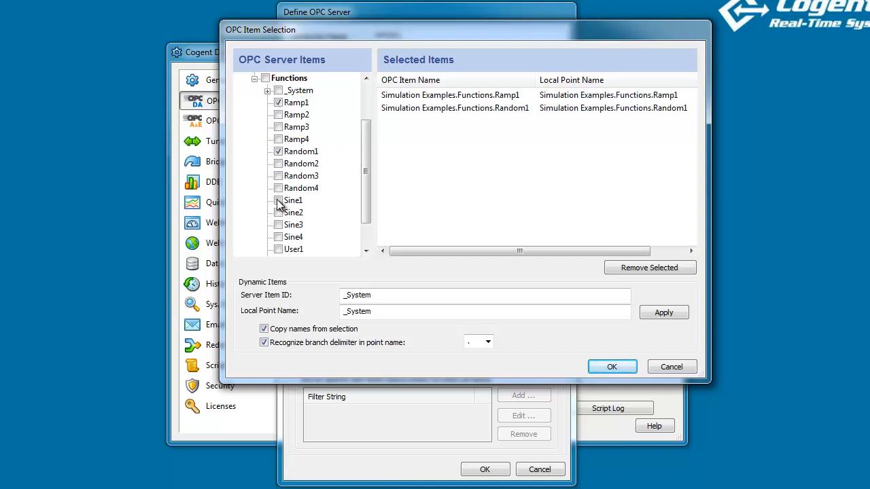
click(277, 200)
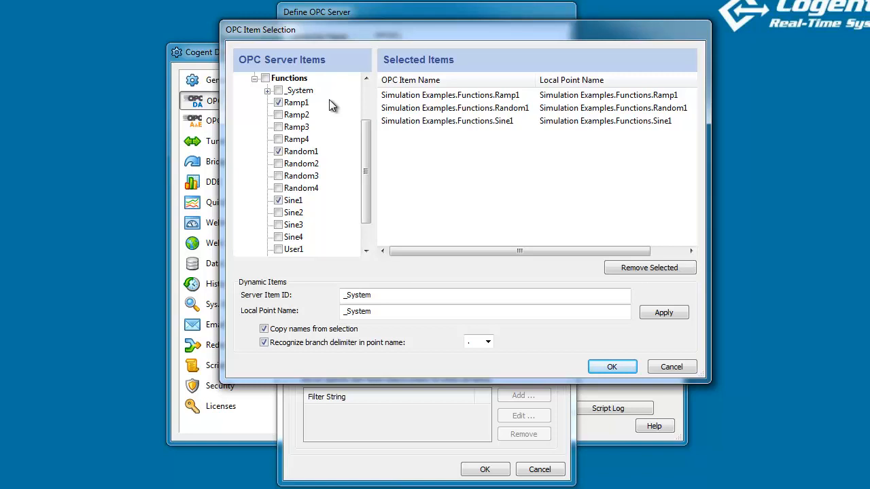
mouse_move(364, 234)
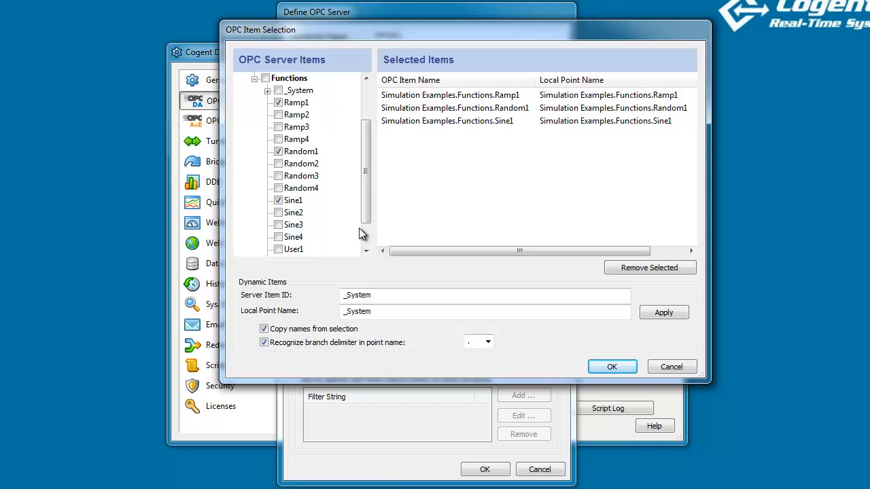
mouse_move(425, 131)
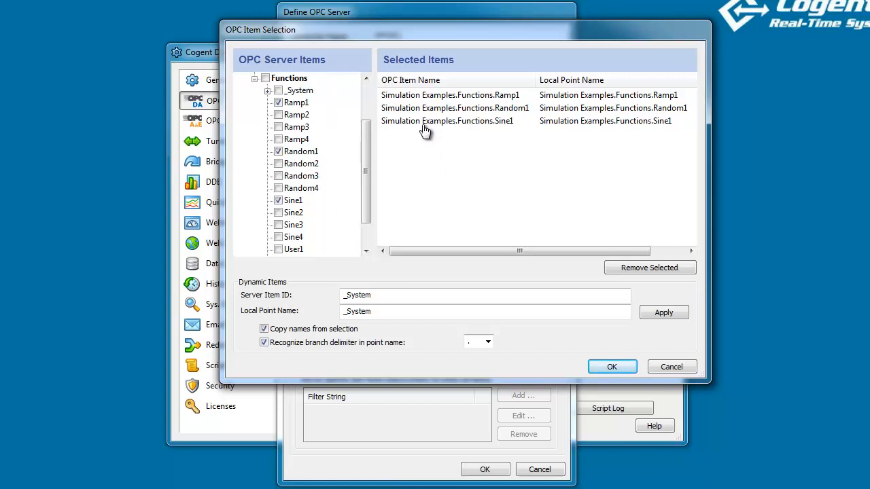
mouse_move(517, 134)
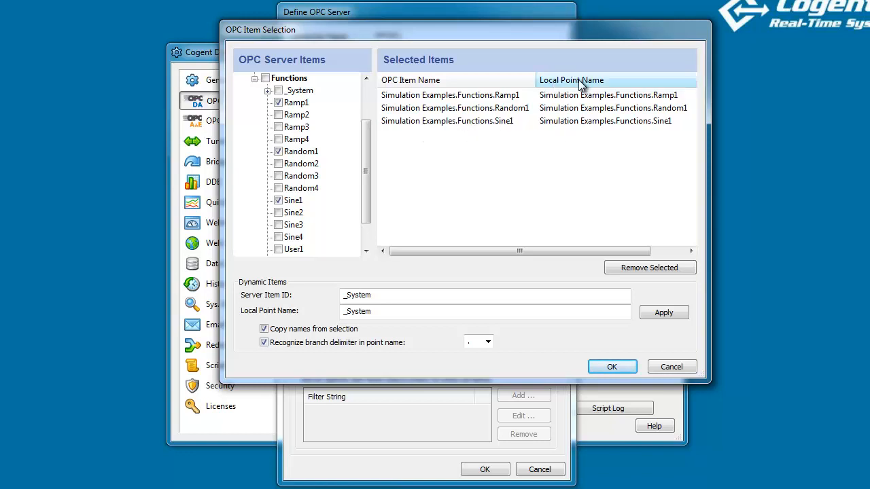
mouse_move(646, 130)
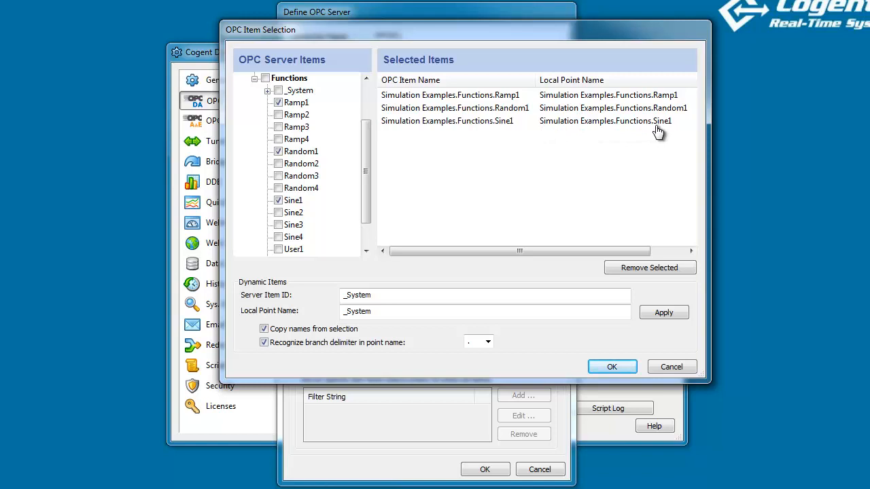
mouse_move(552, 102)
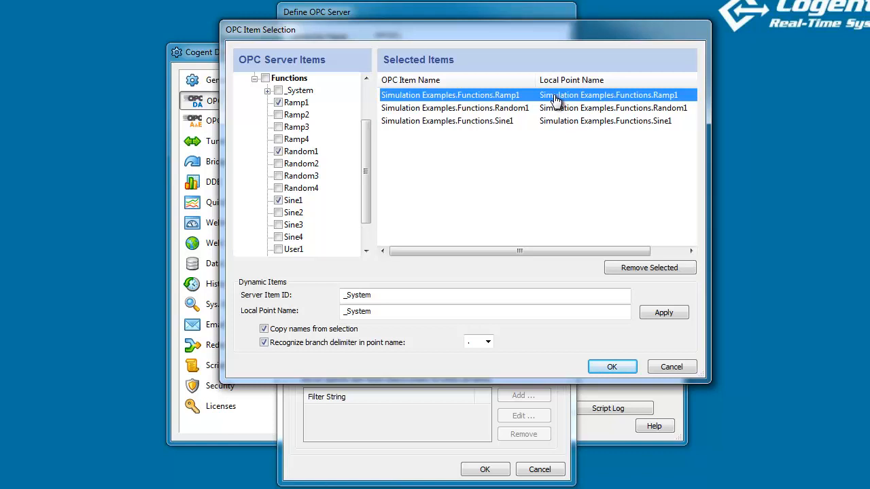
Step: Shorten the local names to Simulation.Ramp1, Simulation.Random1 and Simulation.Sine1
click(450, 95)
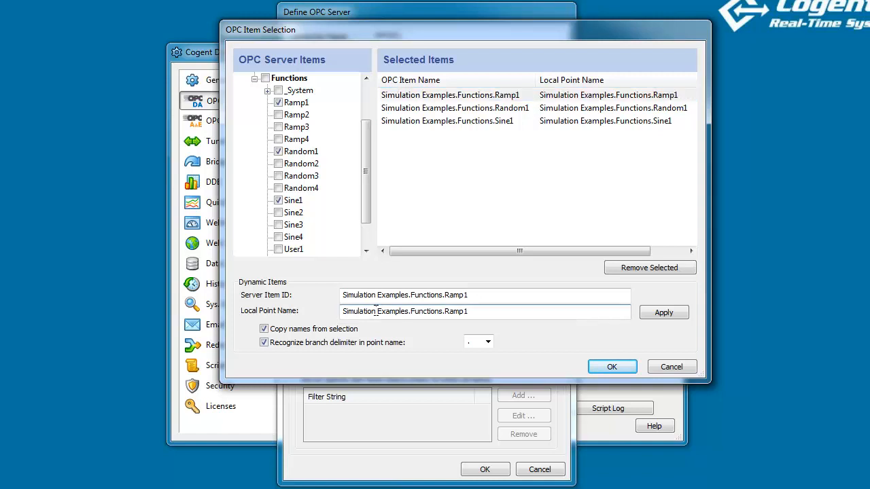
double_click(410, 311)
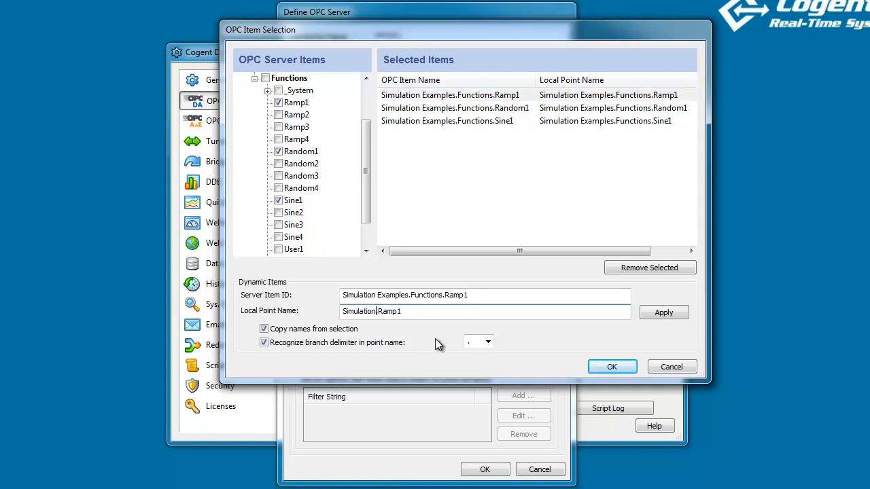
click(663, 313)
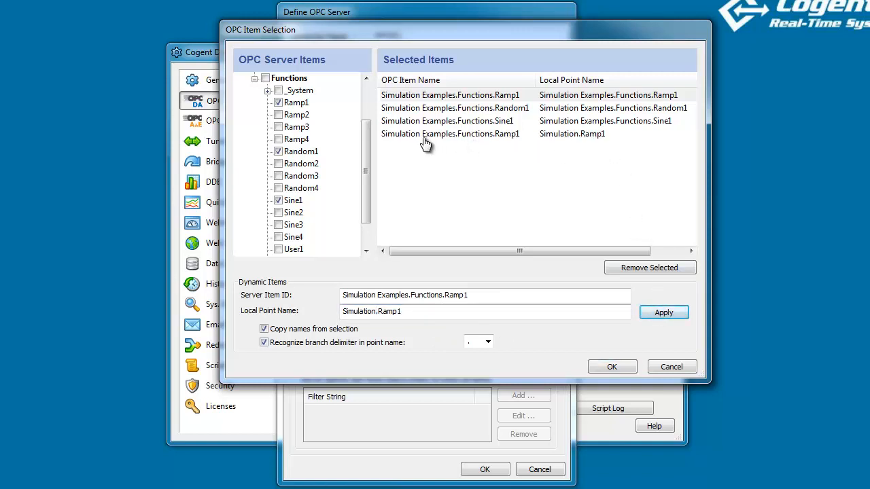
mouse_move(492, 144)
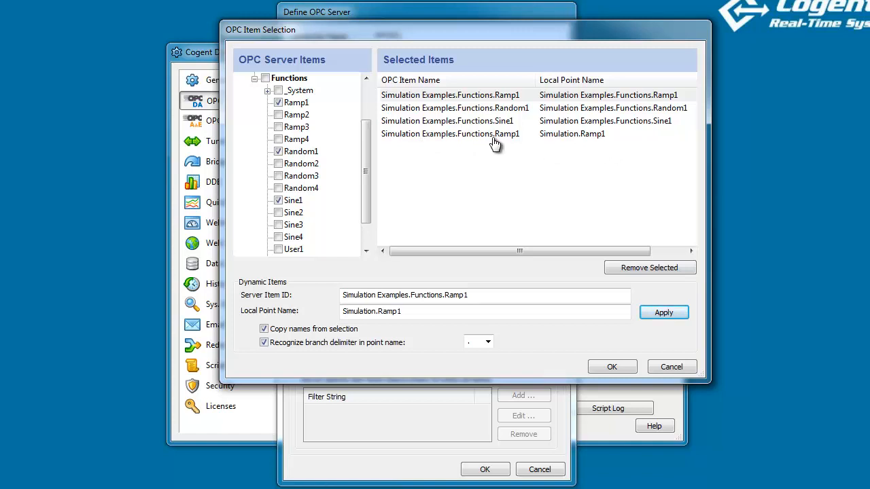
click(455, 108)
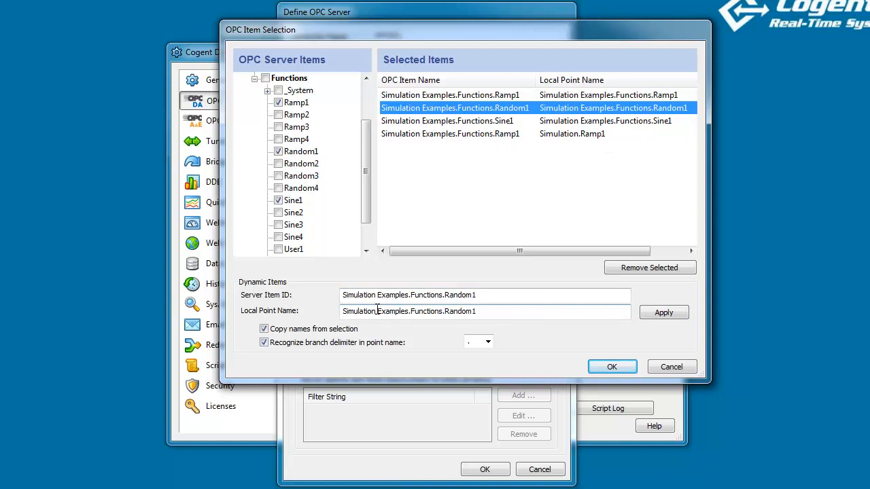
double_click(408, 311)
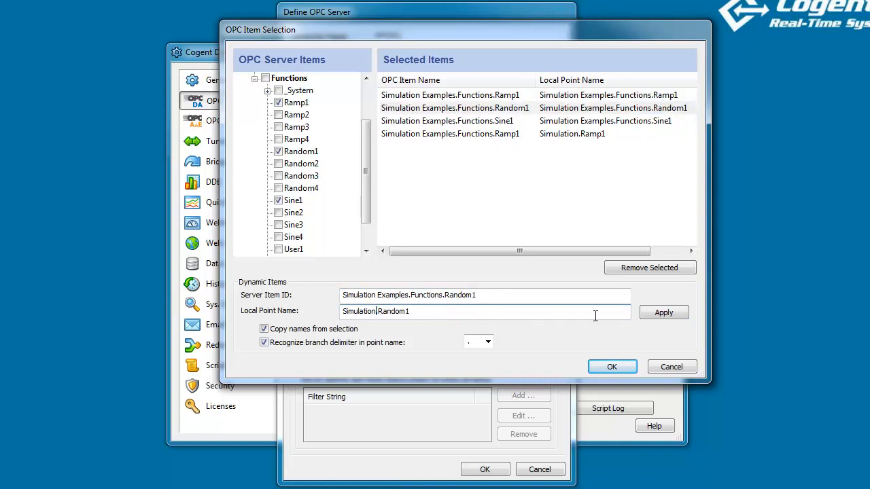
click(448, 120)
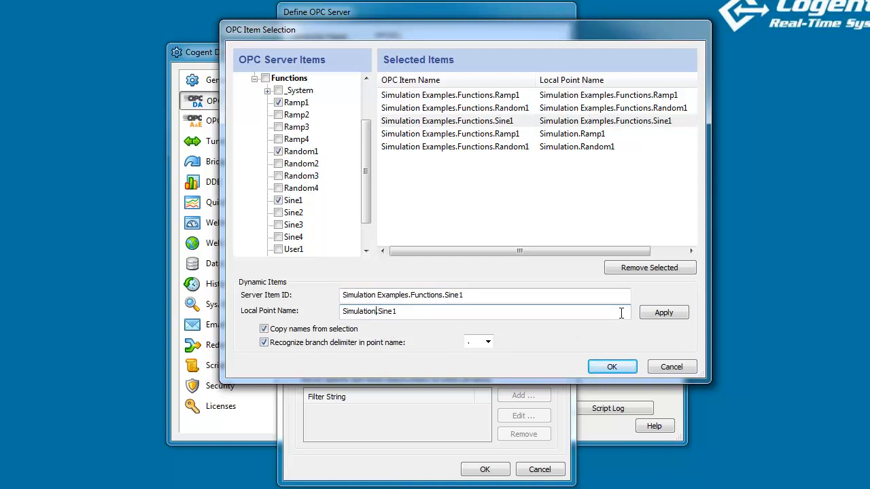
click(663, 311)
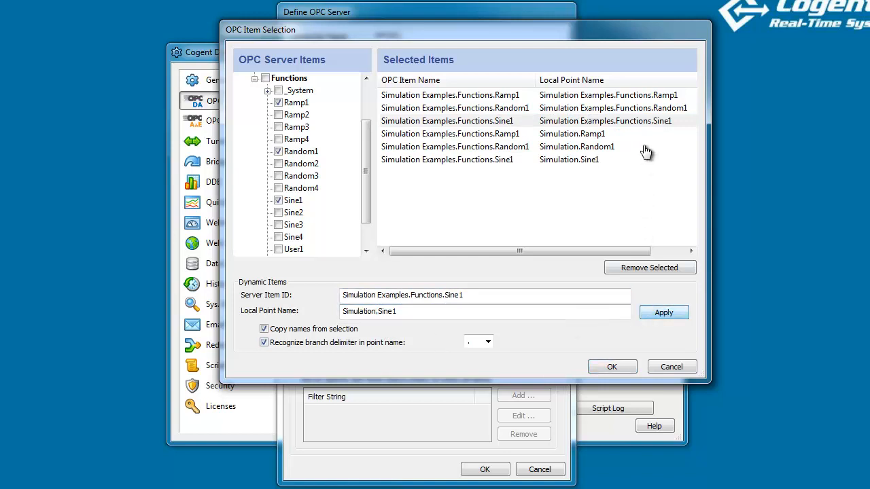
Step: Remove the original long-named mappings and confirm the item selection
click(451, 95)
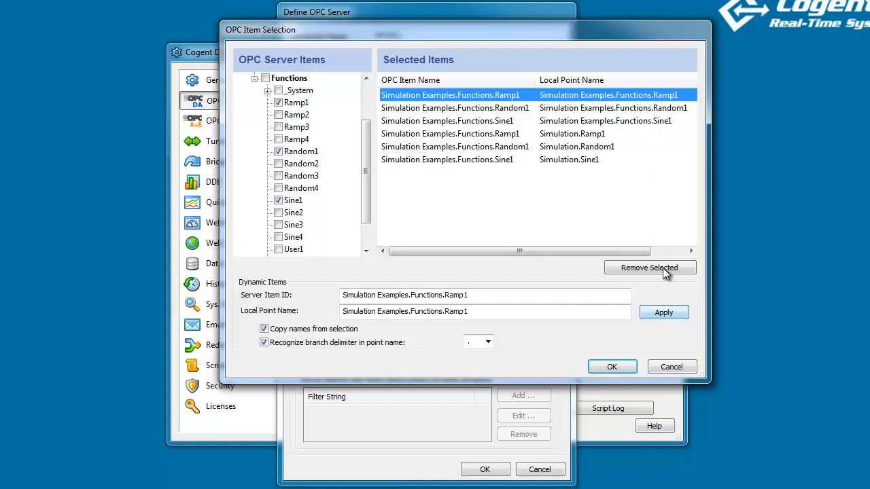
click(650, 266)
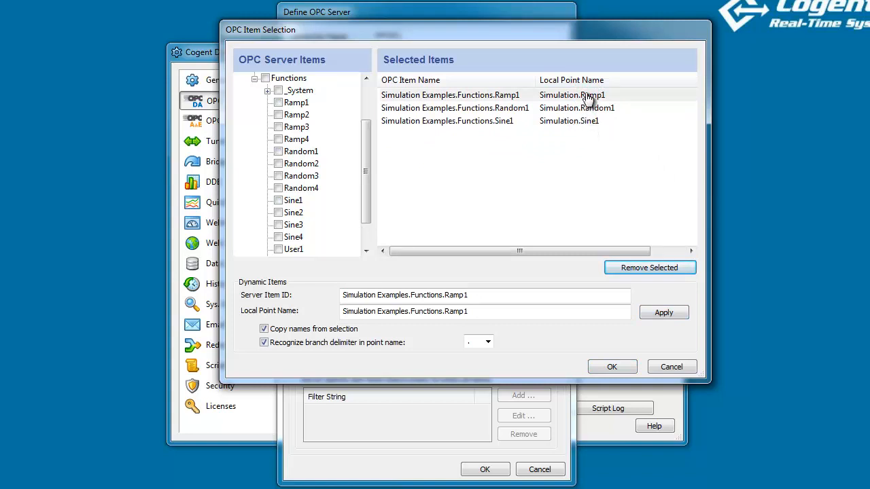
mouse_move(583, 136)
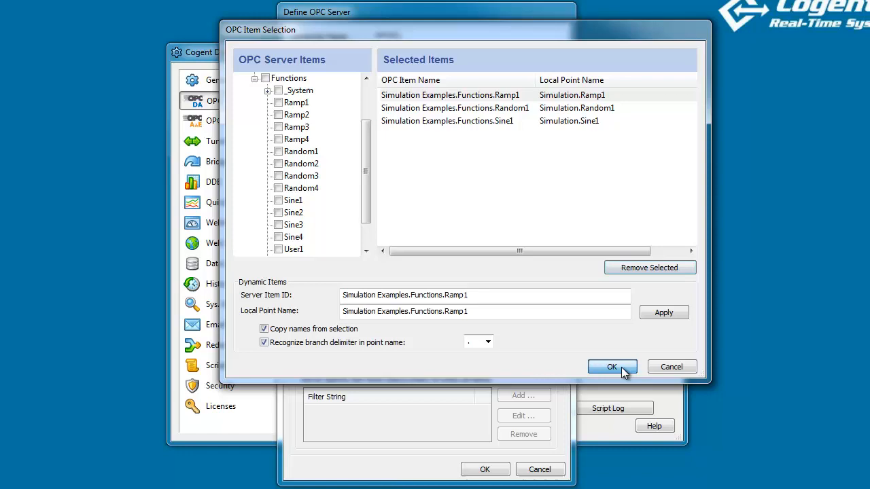
click(611, 367)
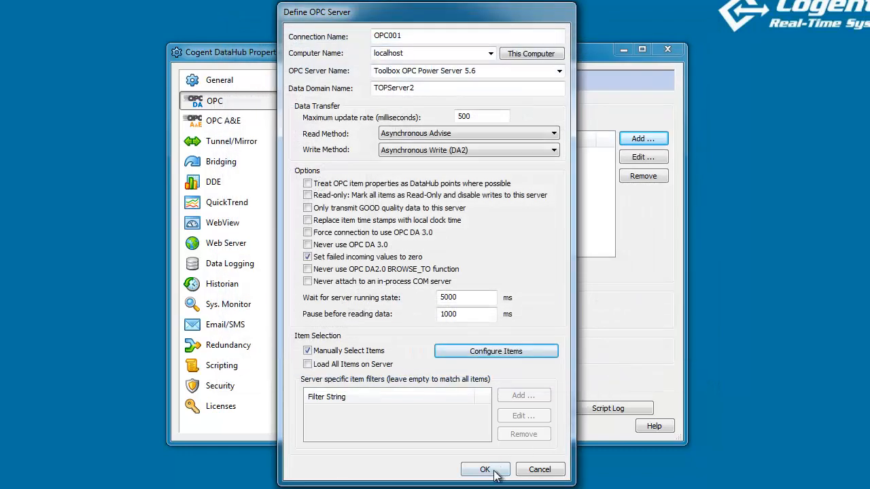
Step: Confirm OPC001 and apply so both OPC000 and OPC001 run, then view the data
click(483, 470)
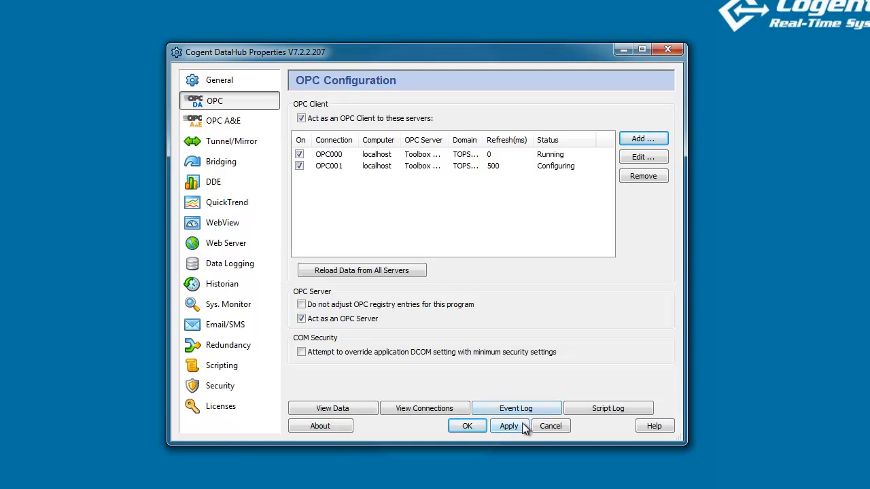
click(508, 427)
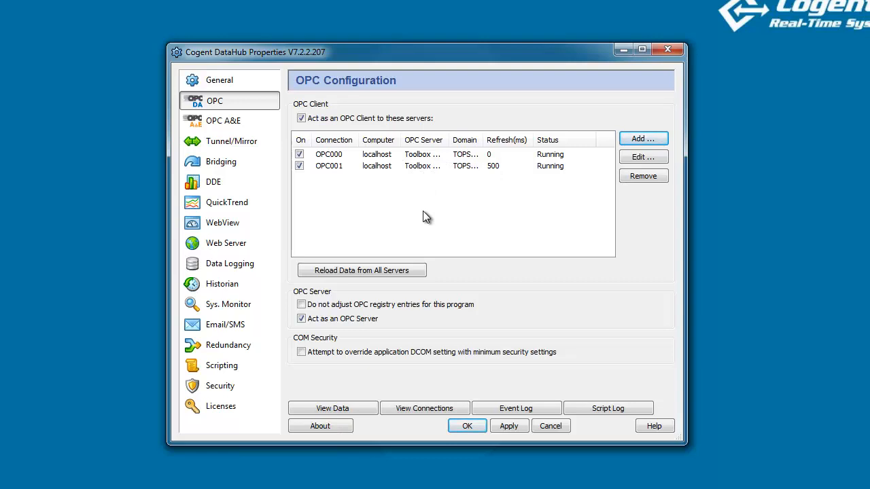
click(332, 408)
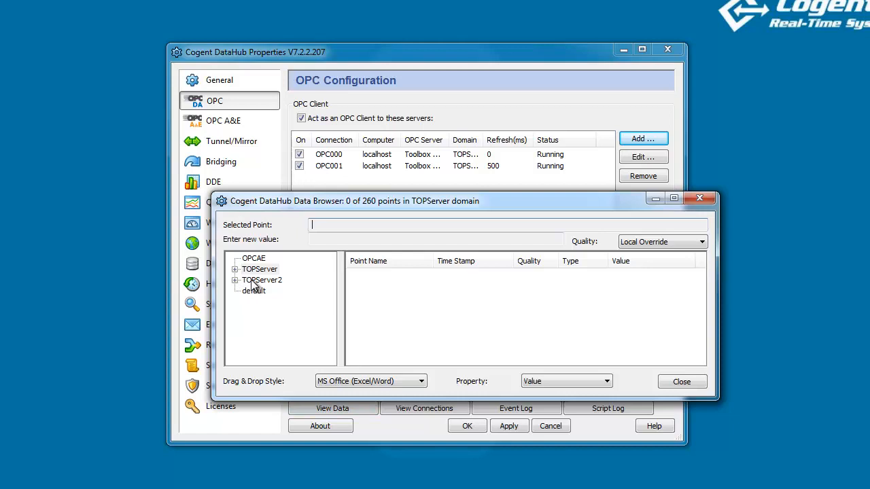
Step: Browse TOPServer2's Simulation points, then TOPServer's Simulation Examples Functions points
click(261, 280)
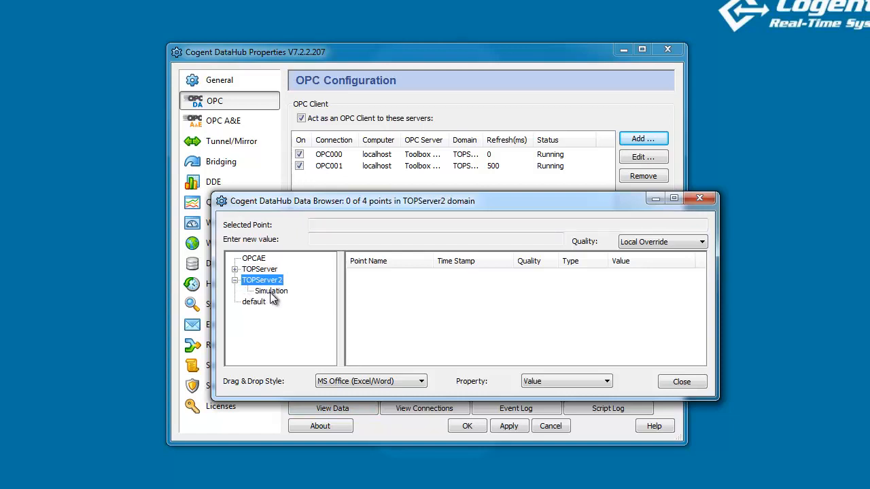
click(272, 291)
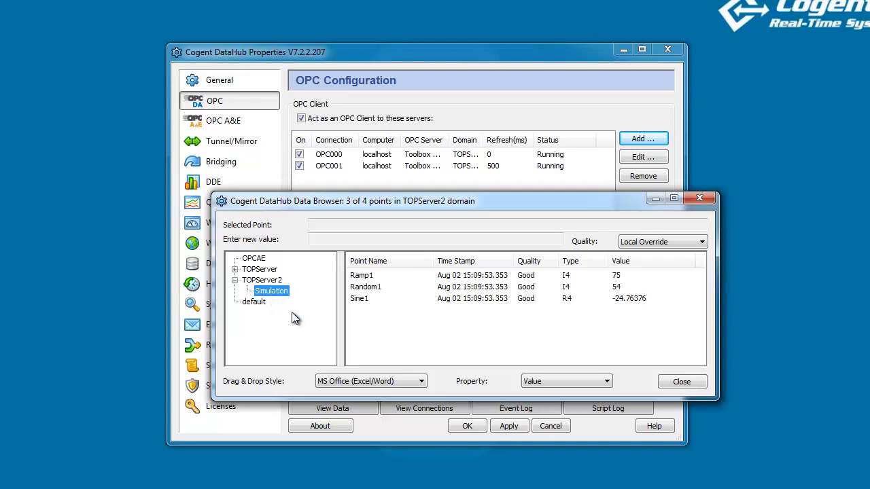
mouse_move(388, 307)
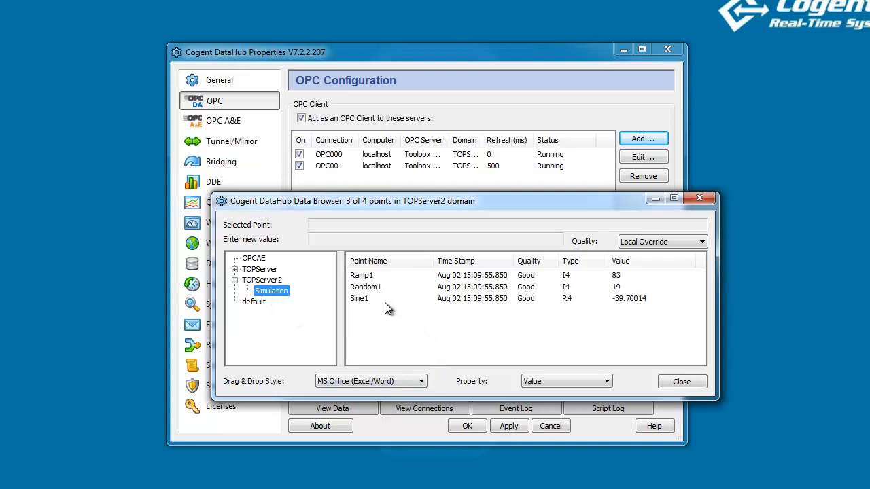
mouse_move(419, 337)
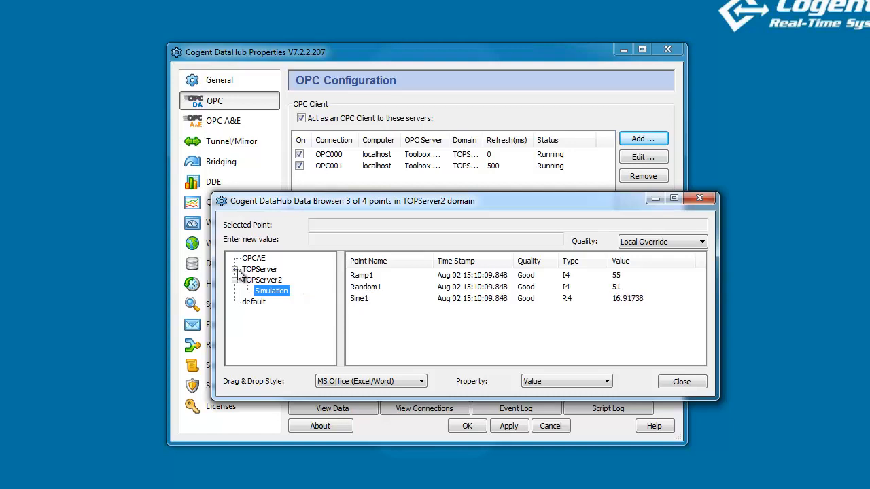
click(235, 269)
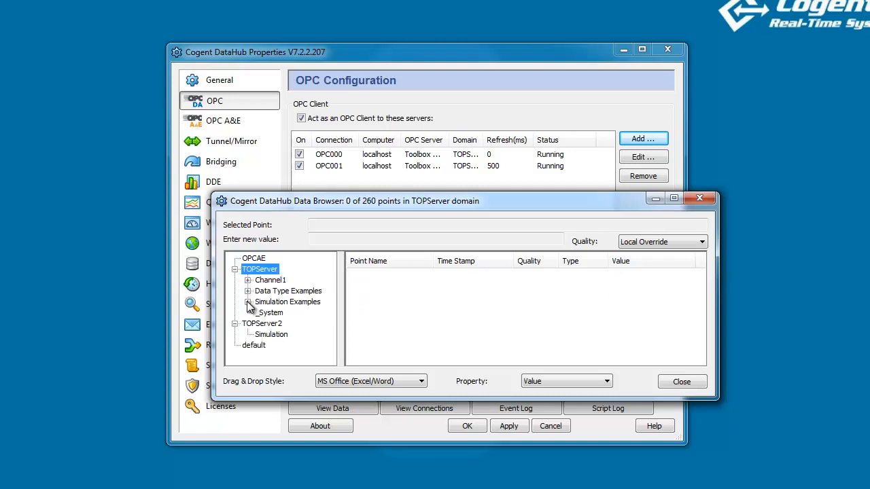
click(249, 302)
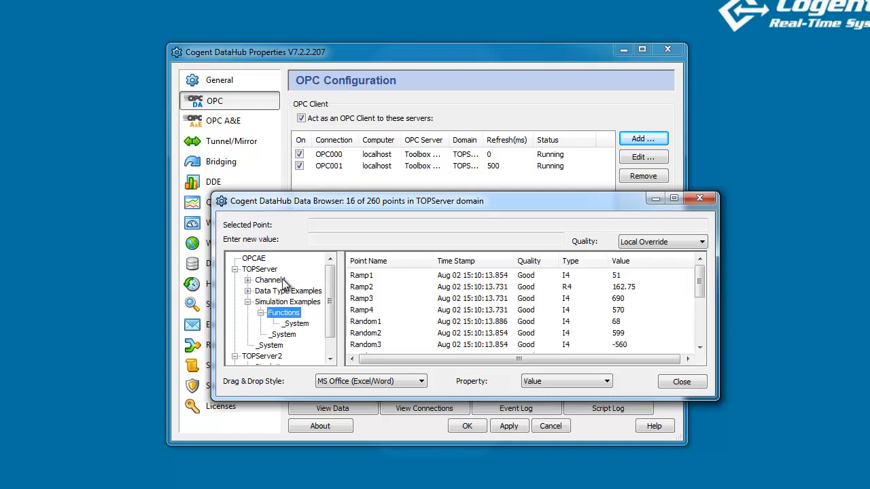